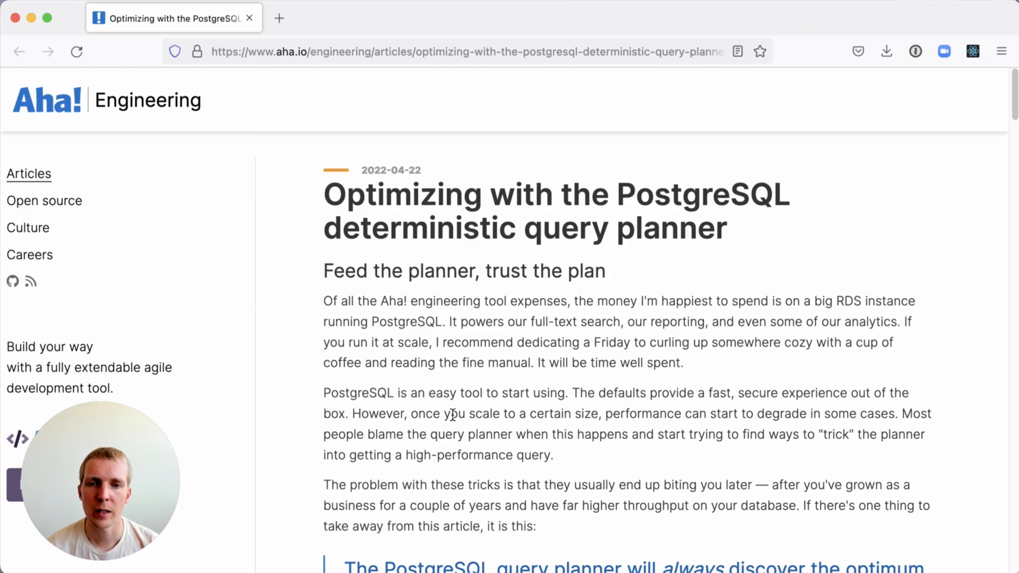
# Scroll past the introduction until the 'Set the right cost for page access' heading nears the top.
pyautogui.scroll(-3)
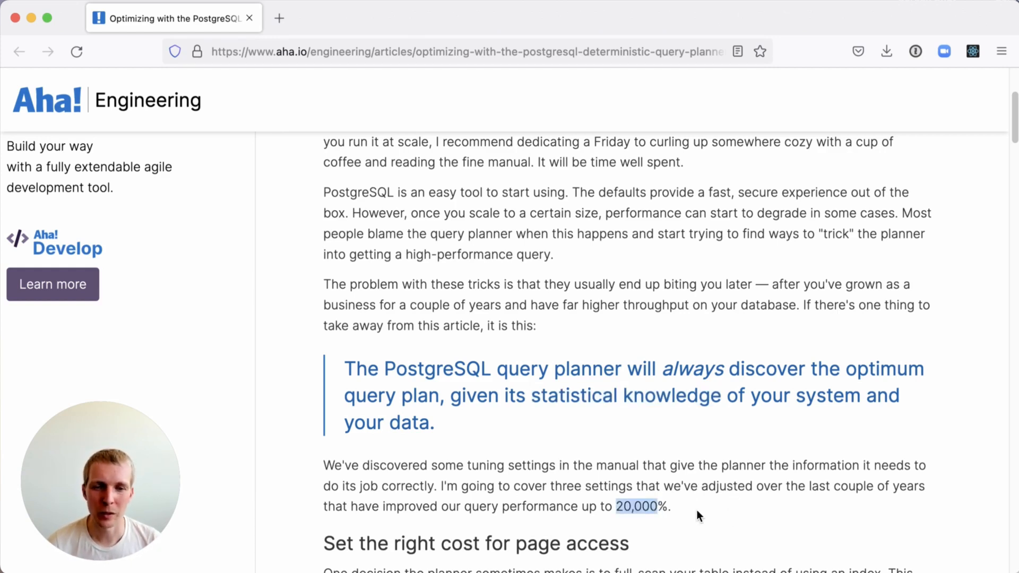
pyautogui.scroll(-3)
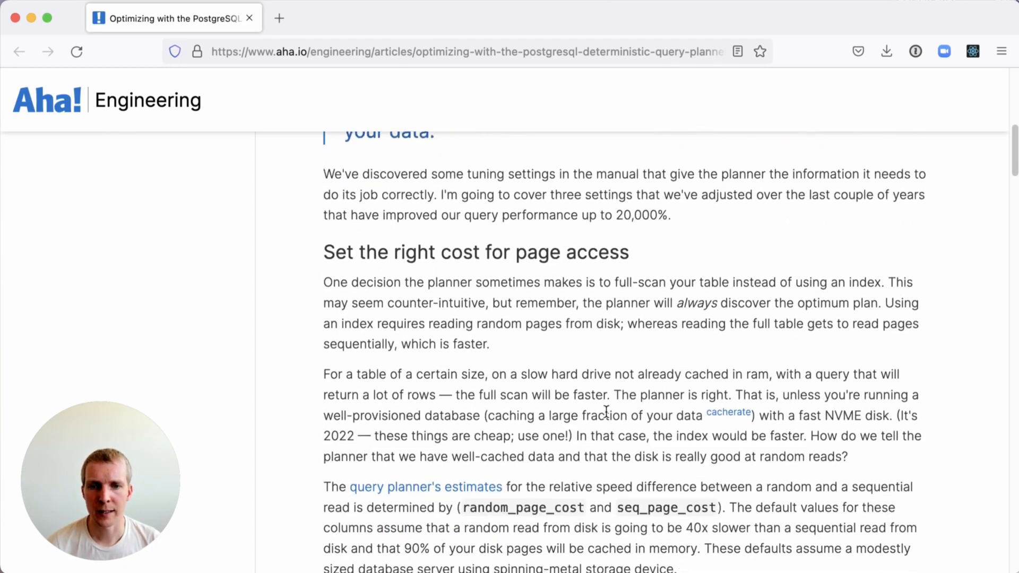
# Highlight 'index', 'sequential read' and 'spinning-metal storage device' while reading the page-access cost section.
pyautogui.scroll(-3)
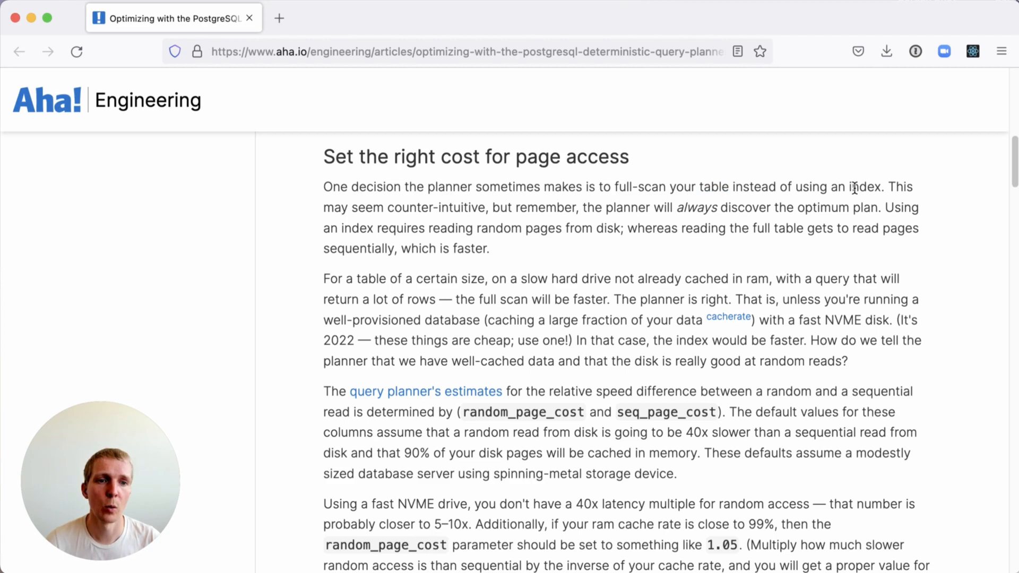
pyautogui.doubleClick(864, 187)
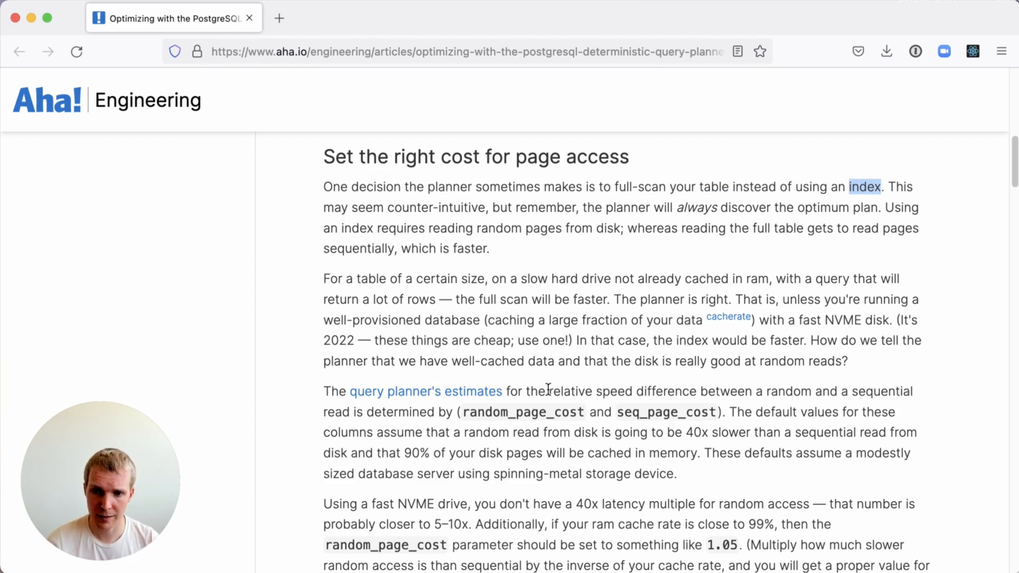
pyautogui.doubleClick(522, 412)
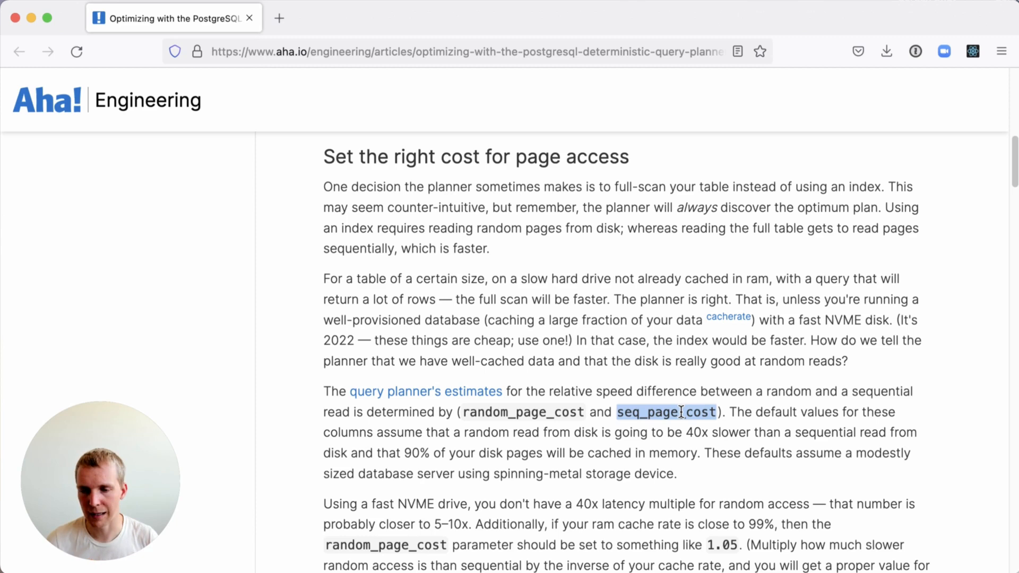
pyautogui.moveTo(556, 414)
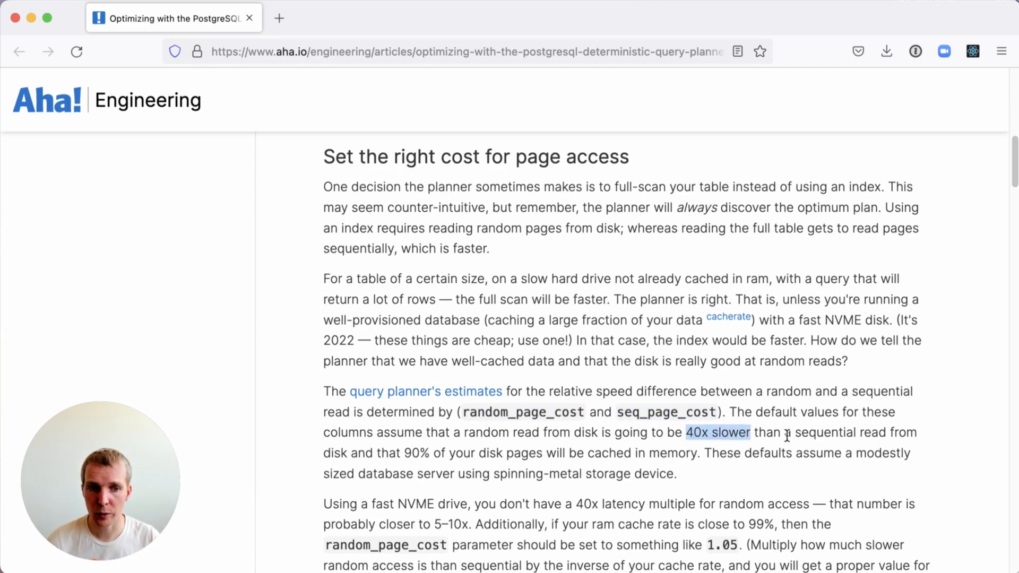
pyautogui.doubleClick(839, 432)
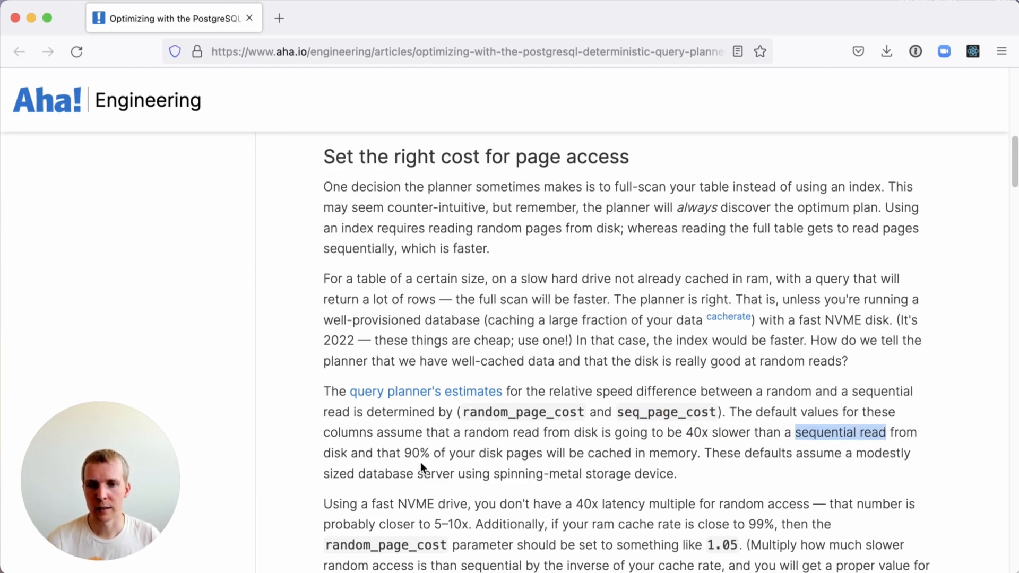
pyautogui.moveTo(431, 468)
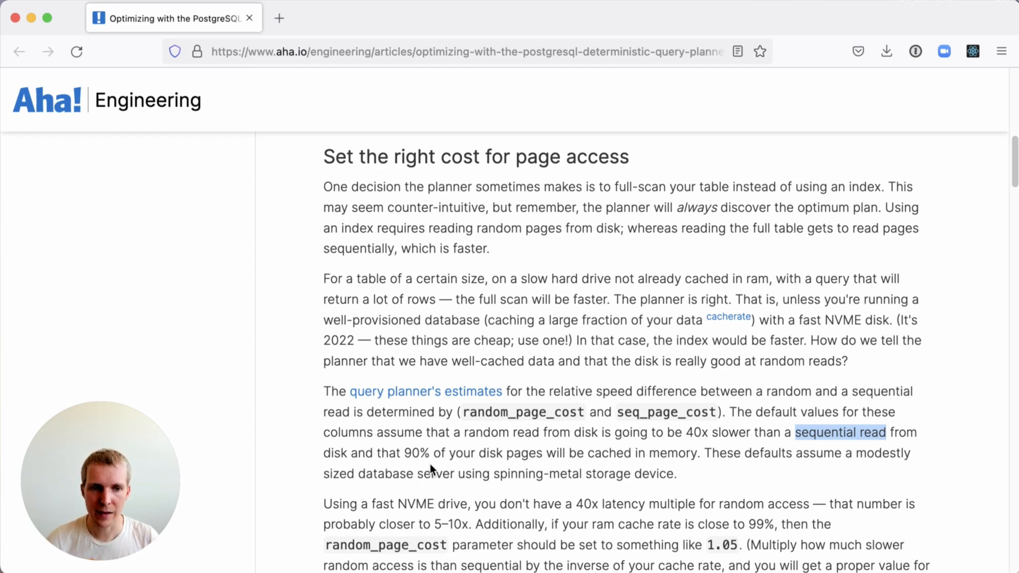
pyautogui.doubleClick(583, 474)
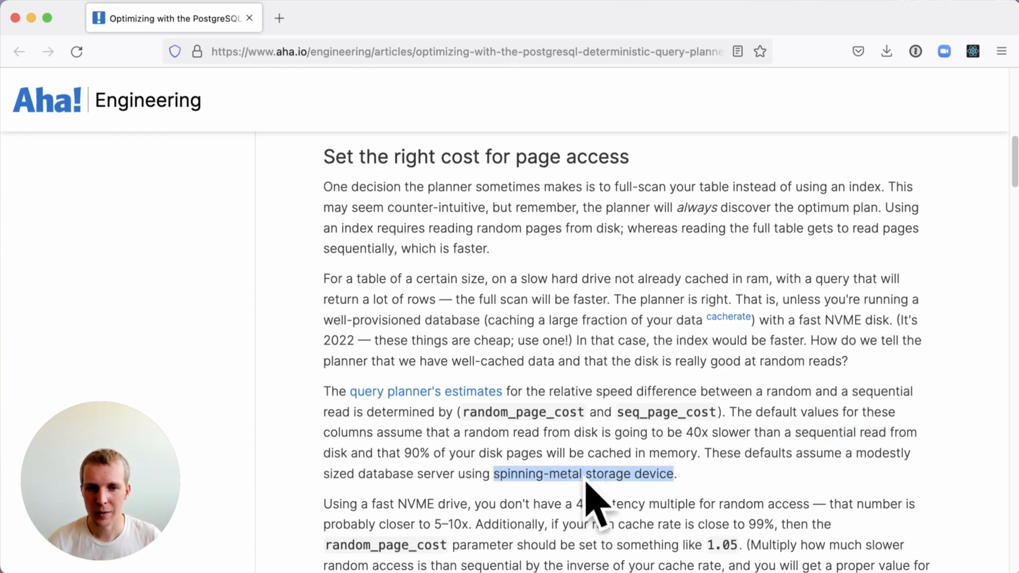
pyautogui.moveTo(750, 474)
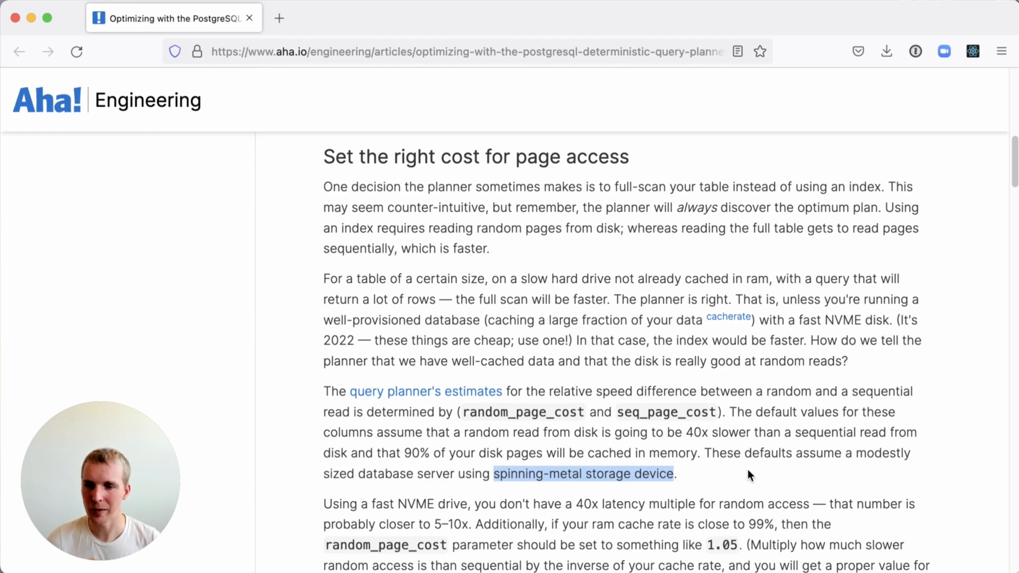
# Highlight the suggested value 1.05 and scroll to 'Set up statistics for dependent columns'.
pyautogui.scroll(-3)
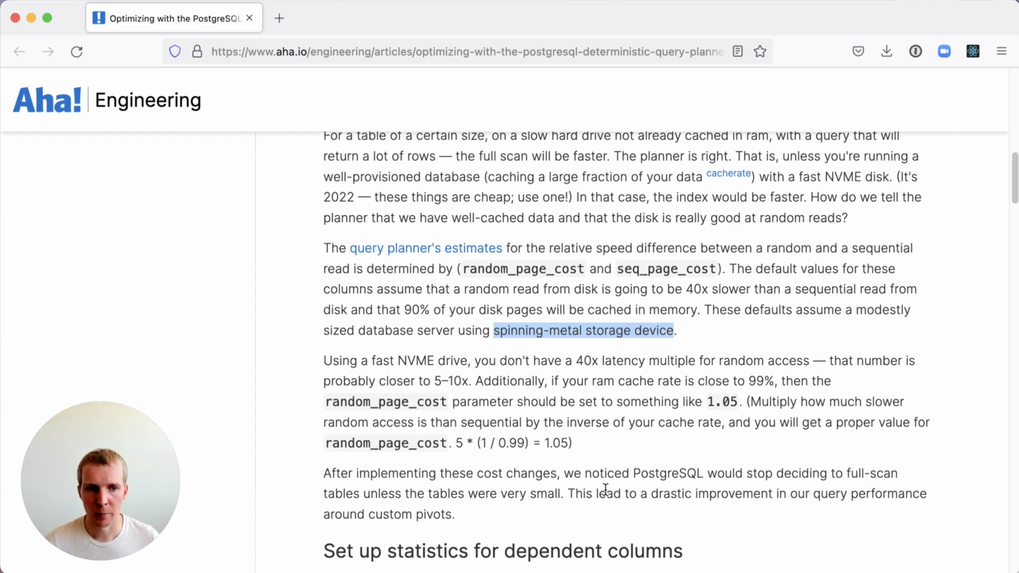
pyautogui.moveTo(633, 460)
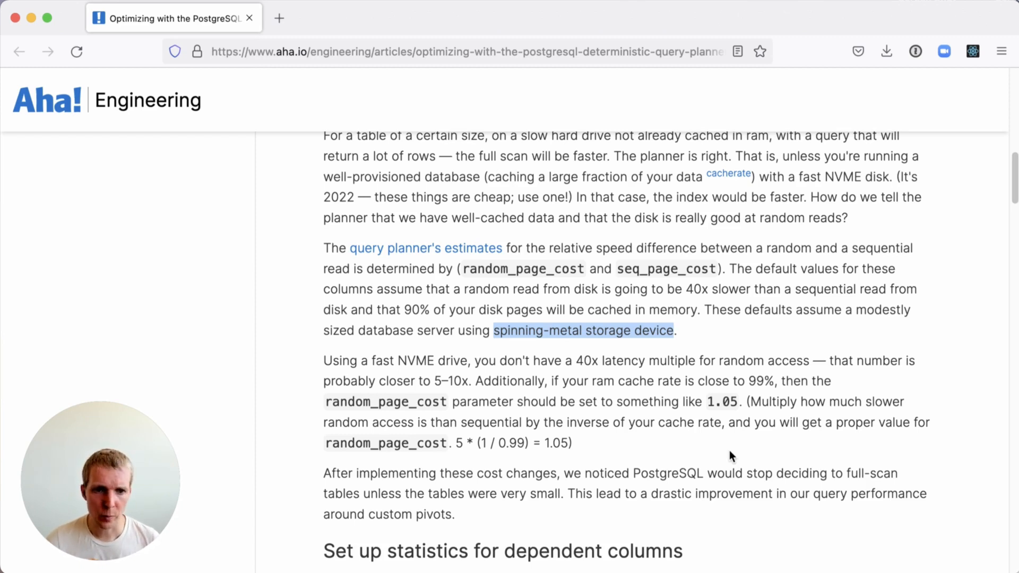
pyautogui.moveTo(439, 393)
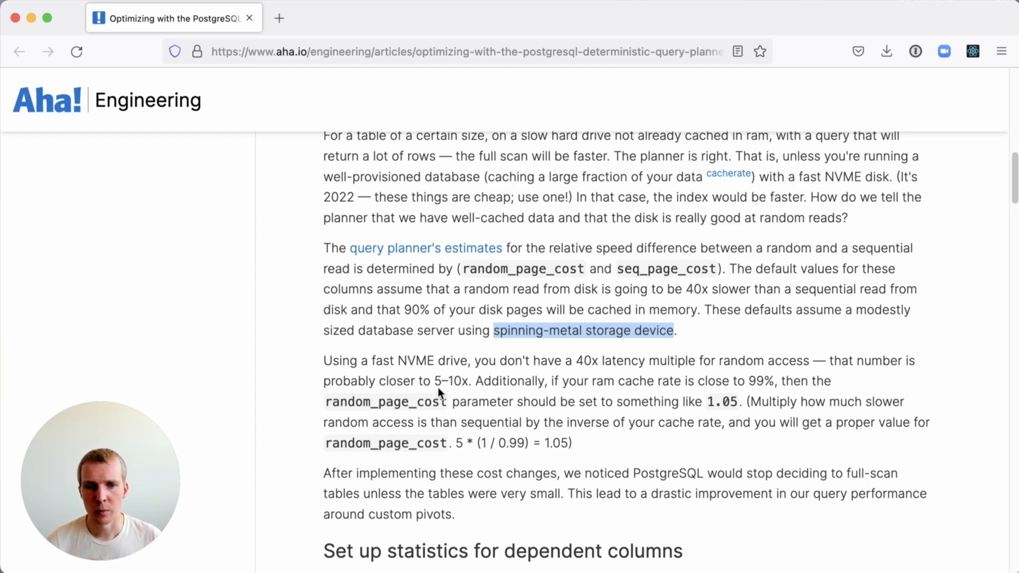
pyautogui.click(442, 389)
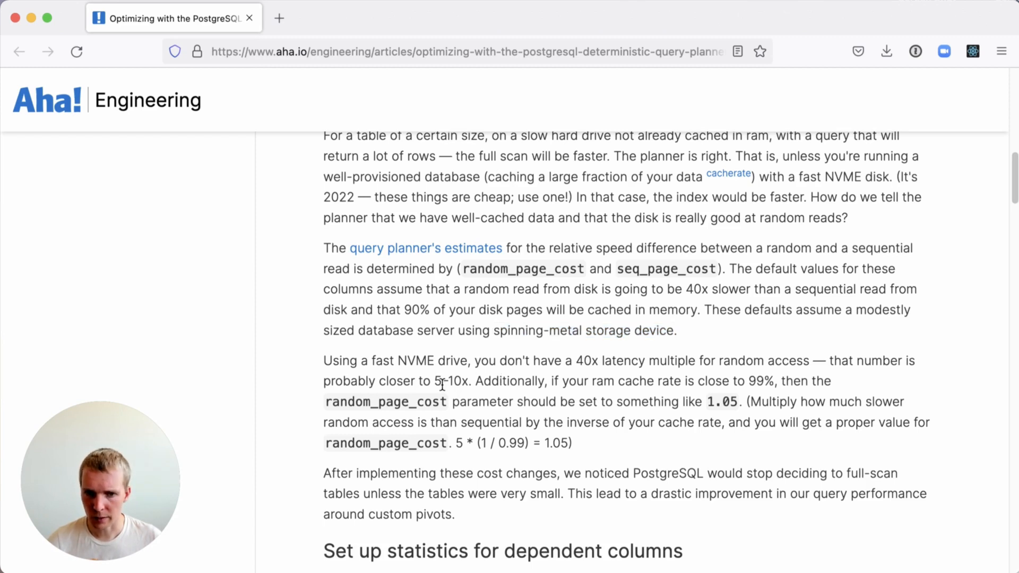
pyautogui.doubleClick(434, 381)
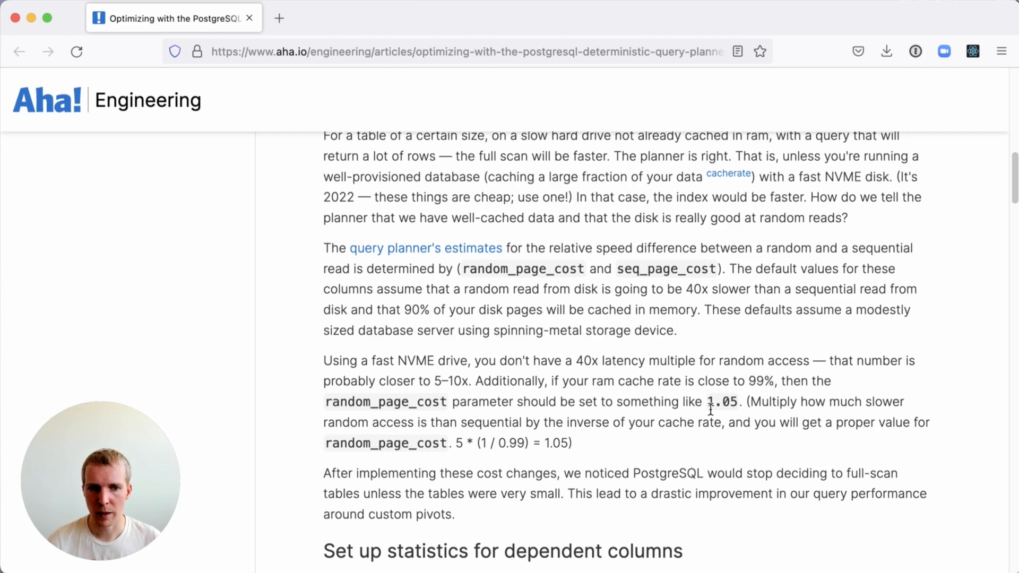
pyautogui.doubleClick(720, 401)
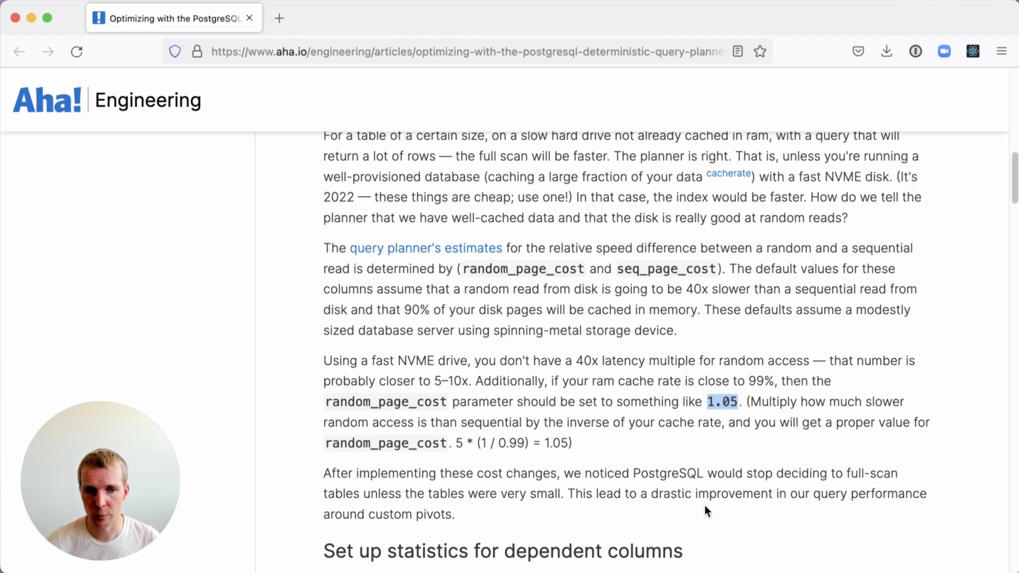
pyautogui.scroll(-3)
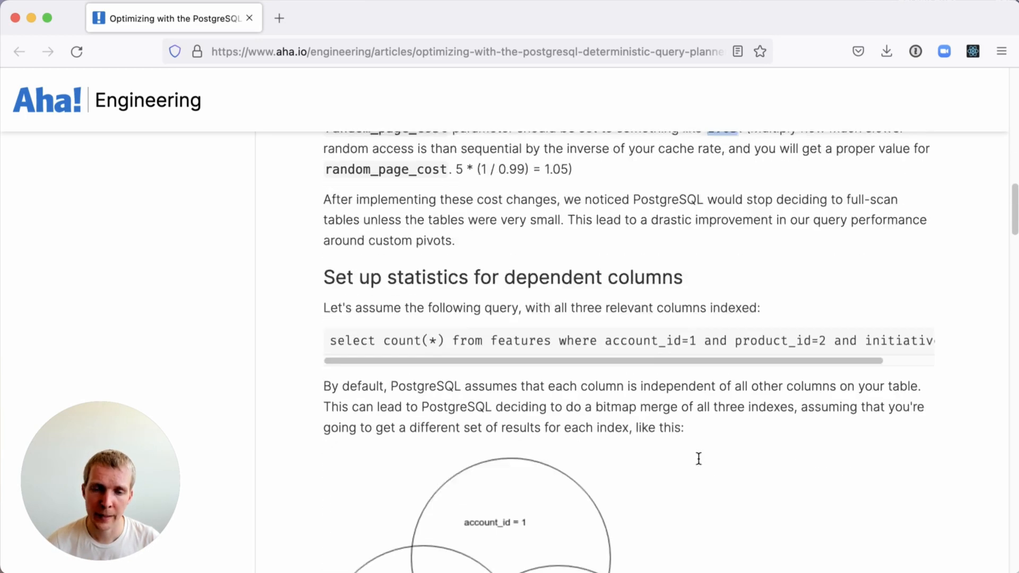
# Highlight the 'features' table name in the example query and scroll the code block right.
pyautogui.scroll(-3)
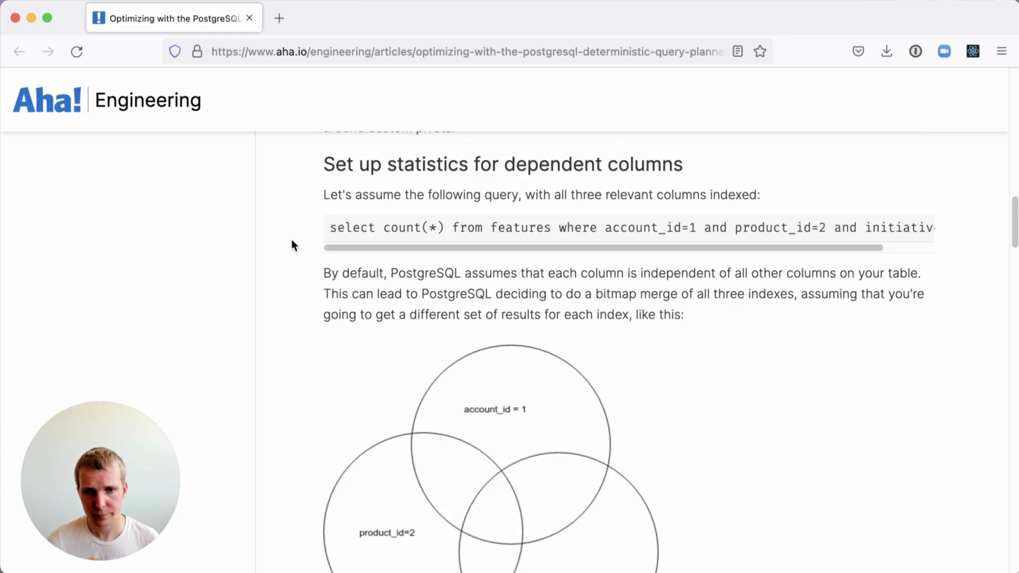
pyautogui.doubleClick(519, 227)
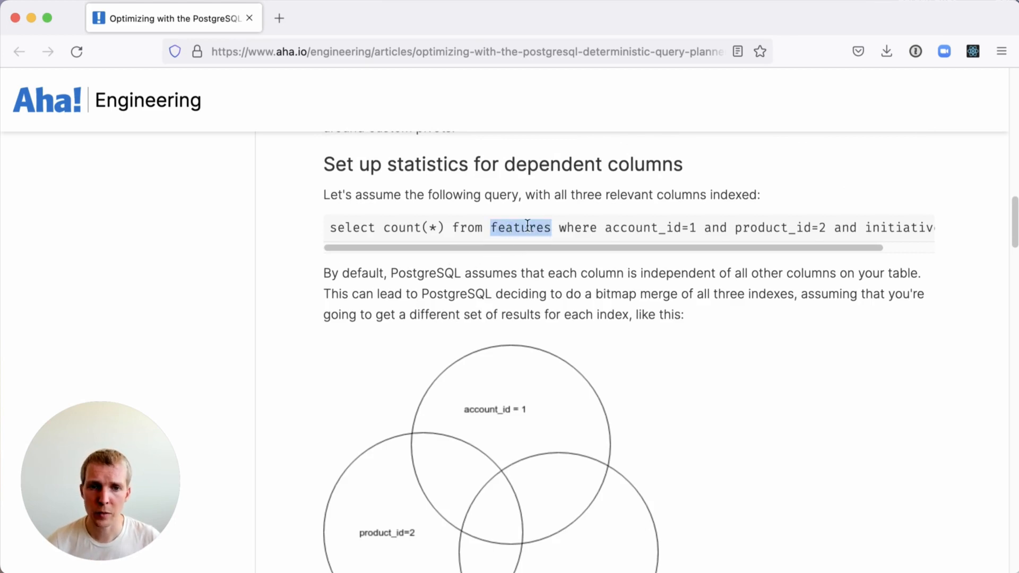
pyautogui.hscroll(3)
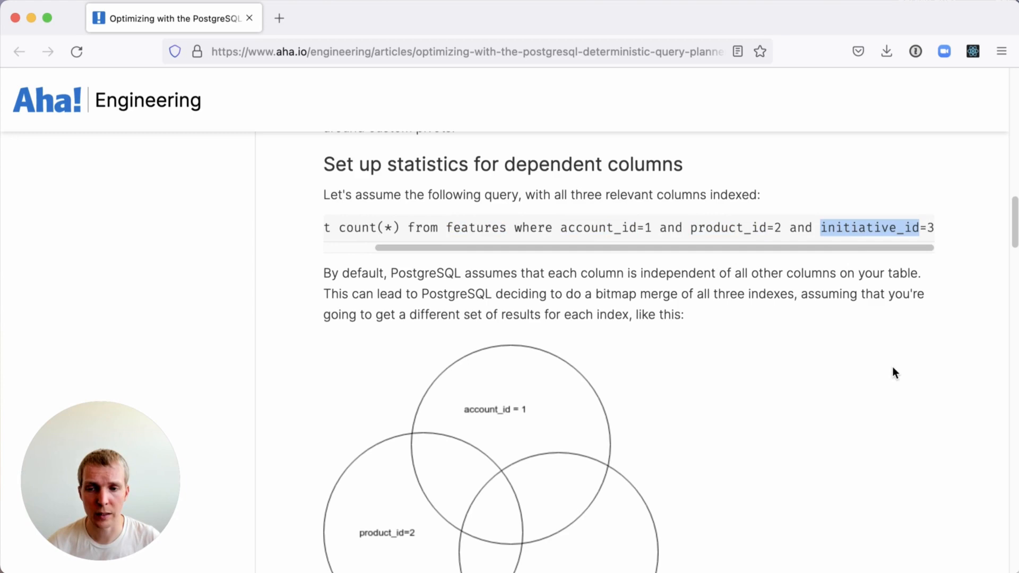
# Scroll past both Venn diagrams contrasting assumed and real column overlap to the CREATE STATISTICS advice.
pyautogui.scroll(-3)
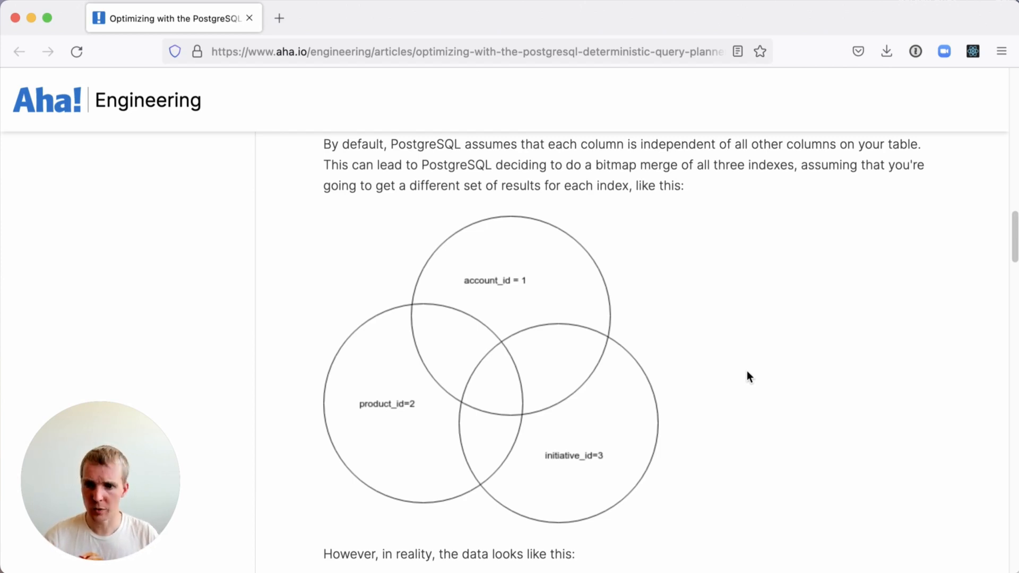
pyautogui.scroll(-3)
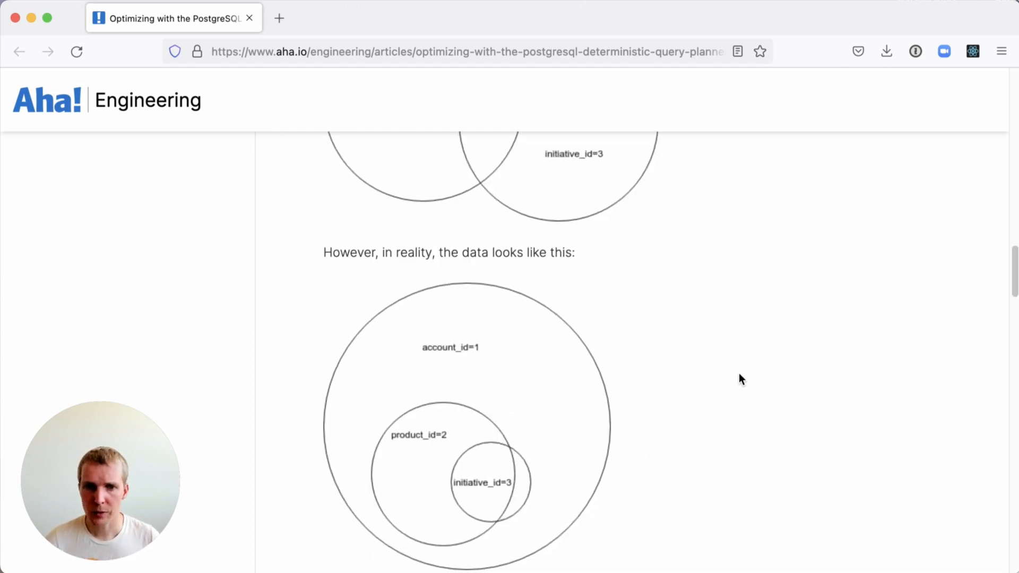
pyautogui.scroll(-3)
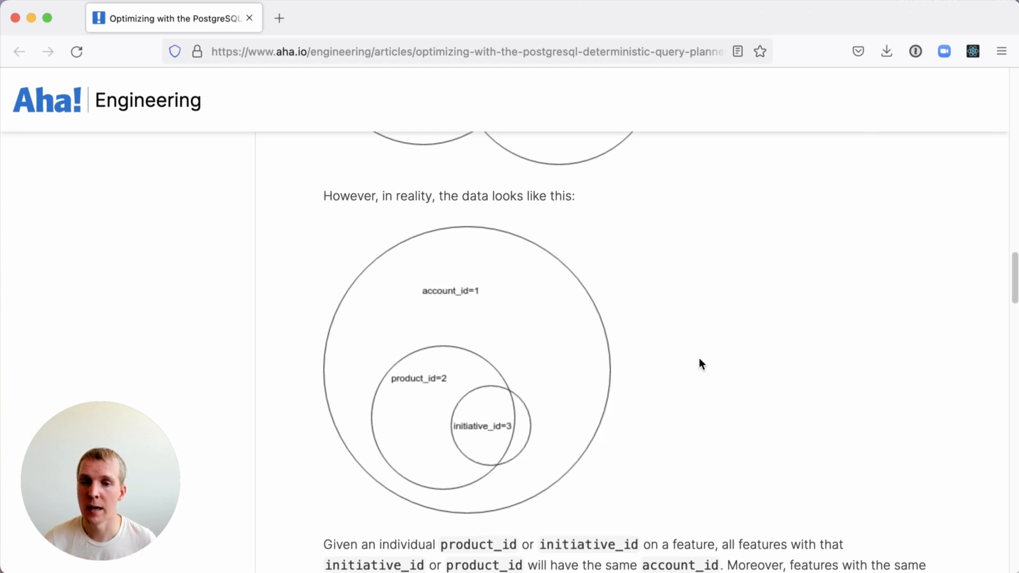
pyautogui.scroll(-3)
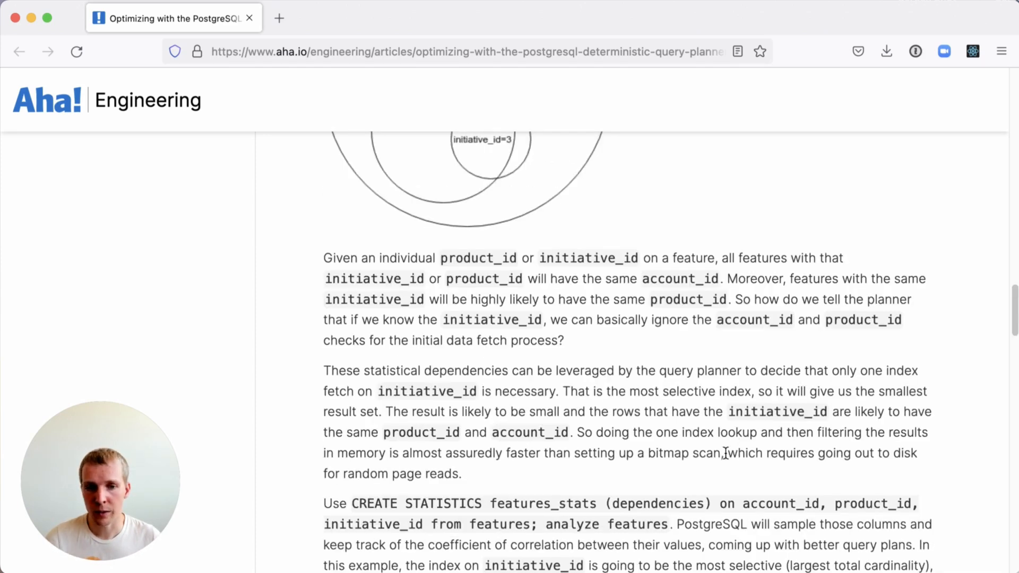
# Highlight the CREATE STATISTICS command and scroll to the 20-seconds-to-sub-millisecond result.
pyautogui.scroll(-3)
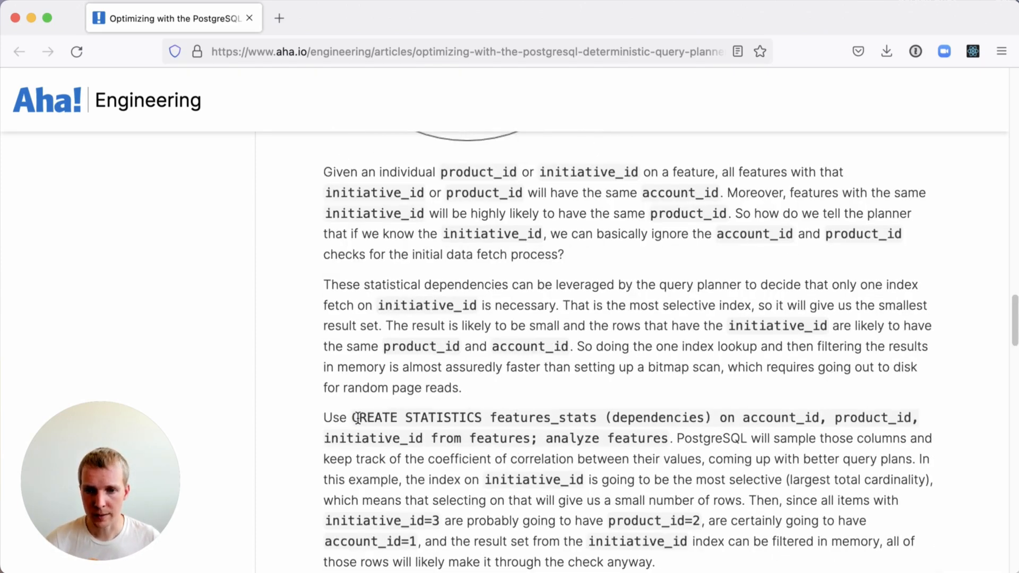
pyautogui.doubleClick(656, 417)
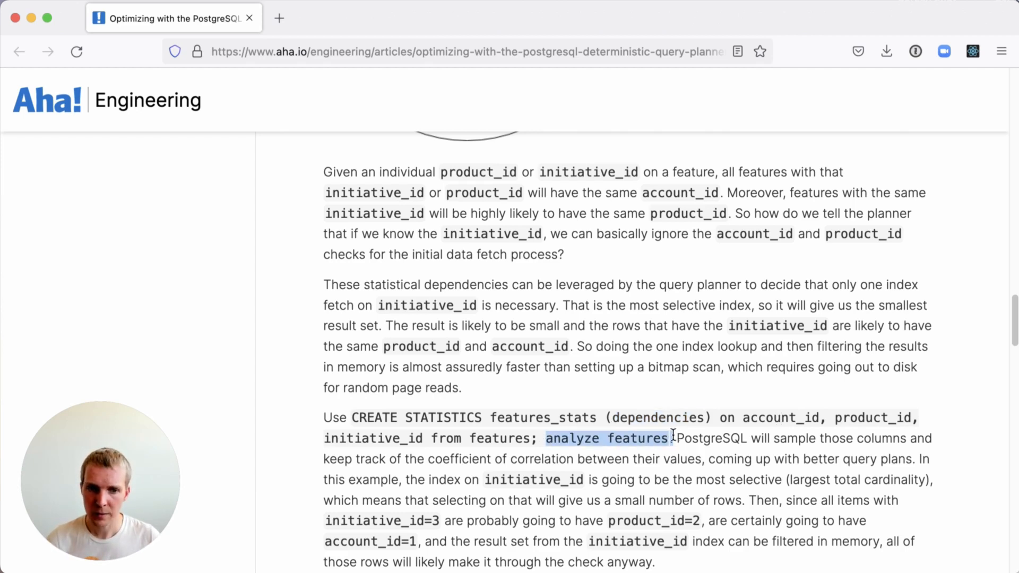
pyautogui.moveTo(597, 399)
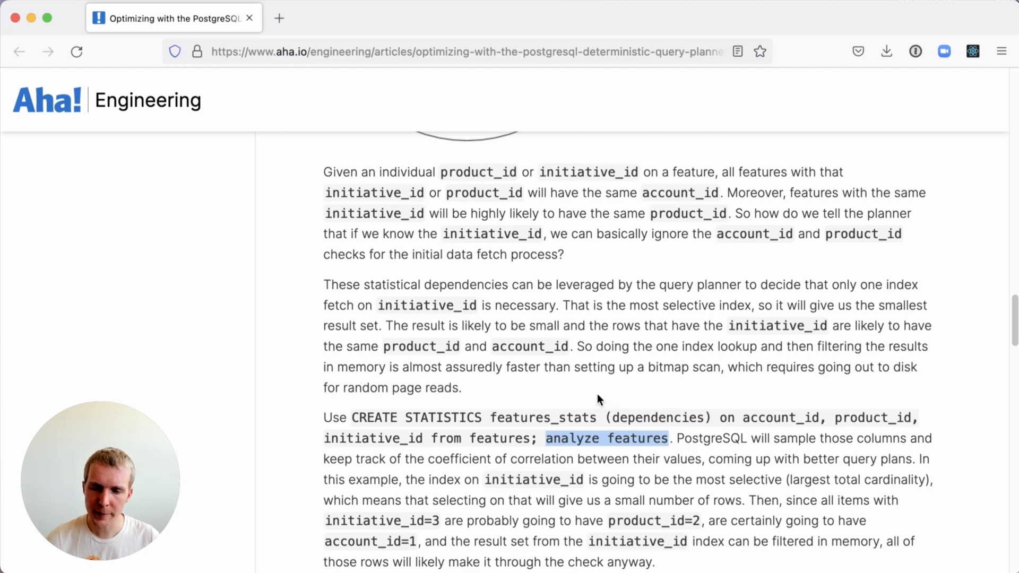
pyautogui.moveTo(575, 396)
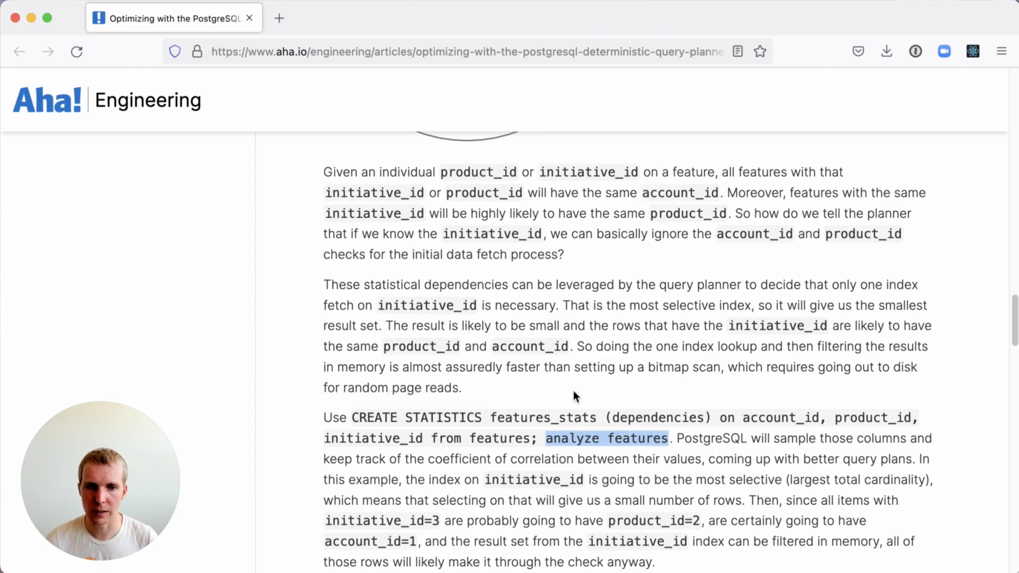
pyautogui.scroll(-3)
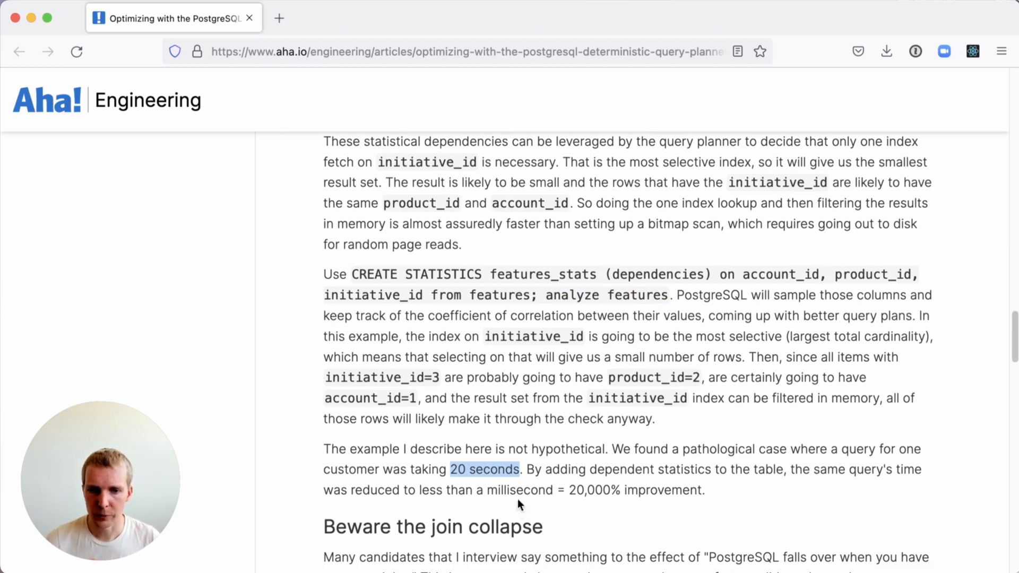
pyautogui.scroll(-3)
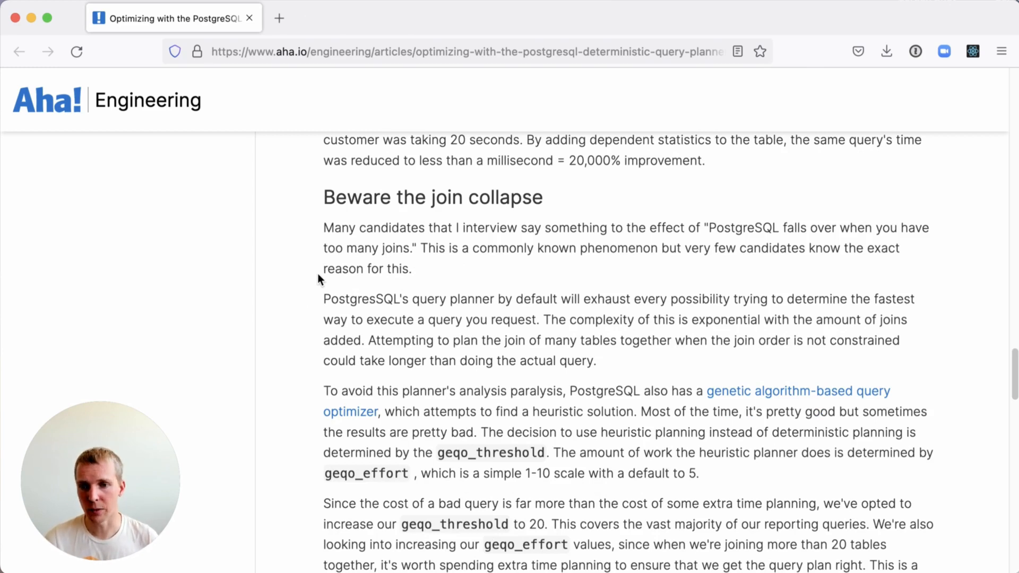
pyautogui.moveTo(583, 261)
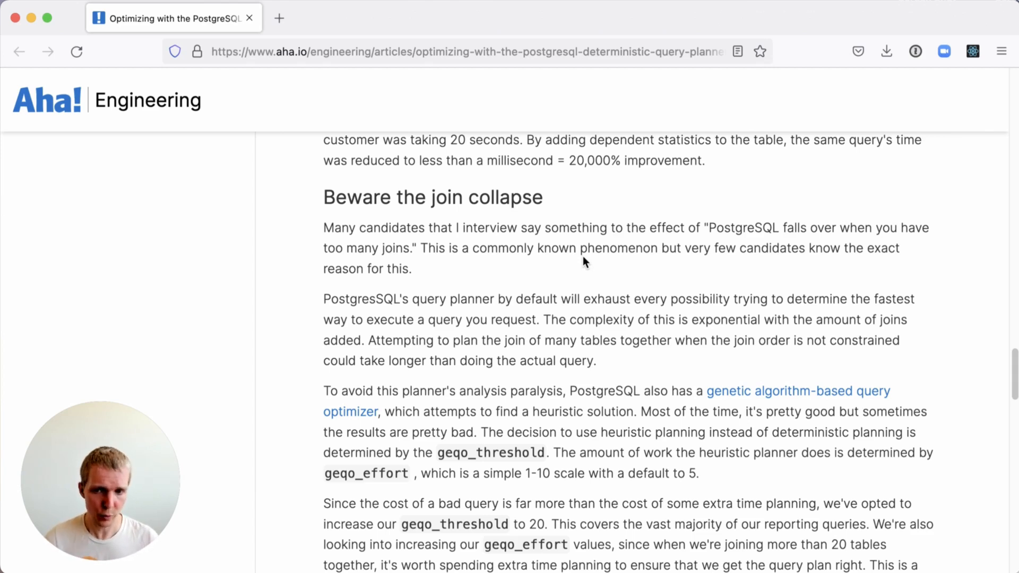
pyautogui.moveTo(774, 398)
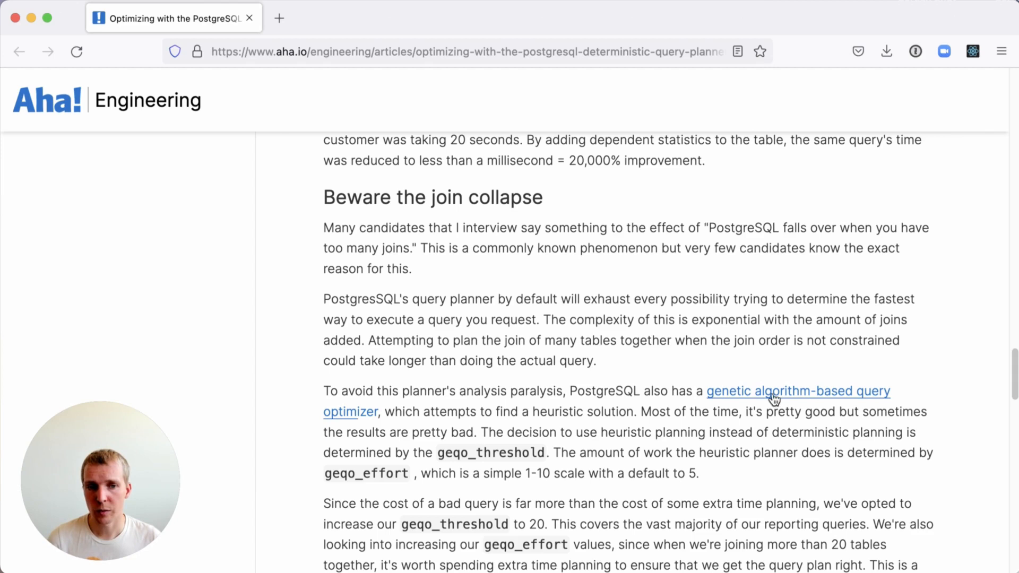
pyautogui.moveTo(742, 404)
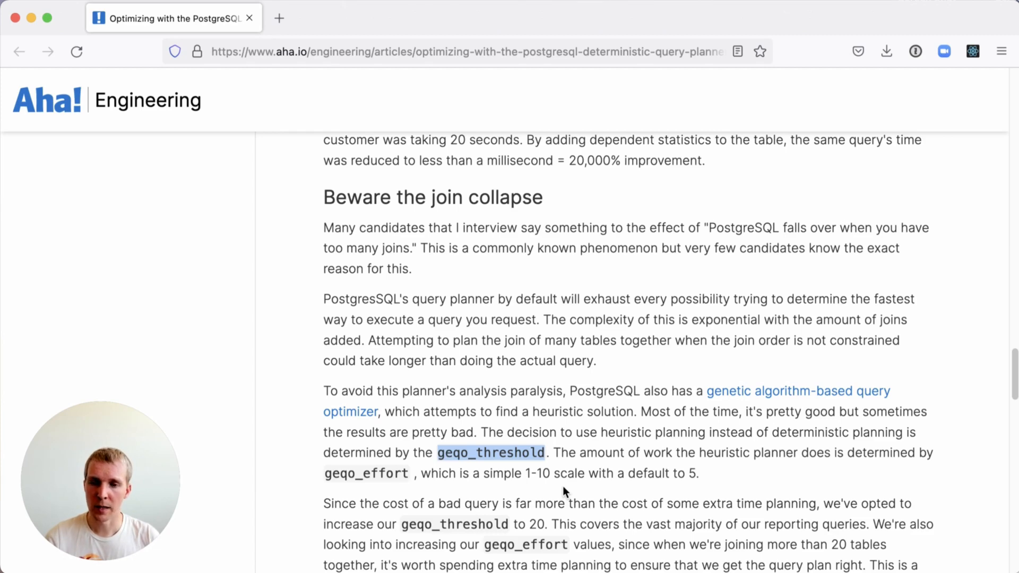
# Scroll through 'Beware the join collapse' on geqo_threshold, geqo_effort and join_collapse_limit.
pyautogui.scroll(-3)
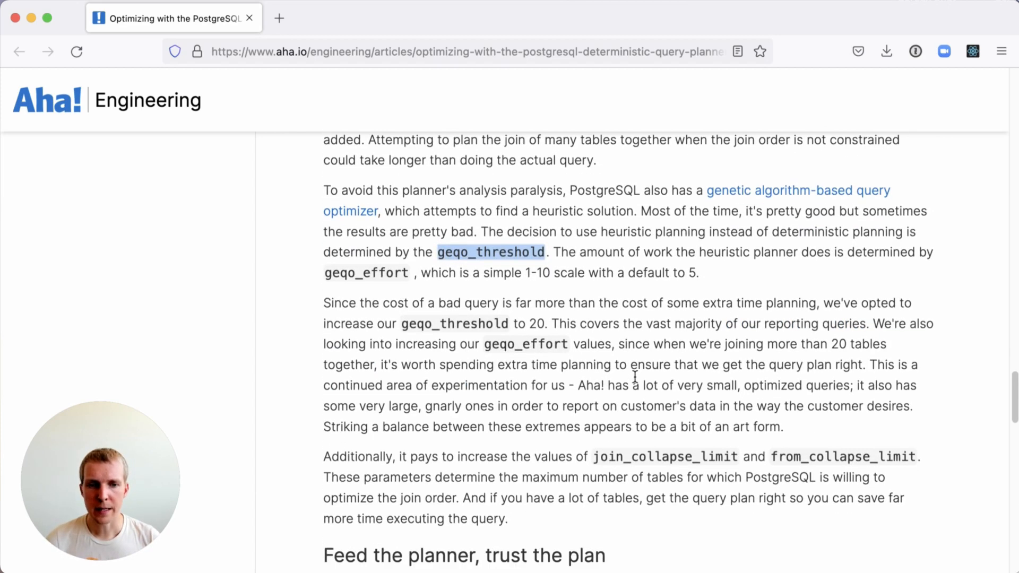
pyautogui.moveTo(676, 477)
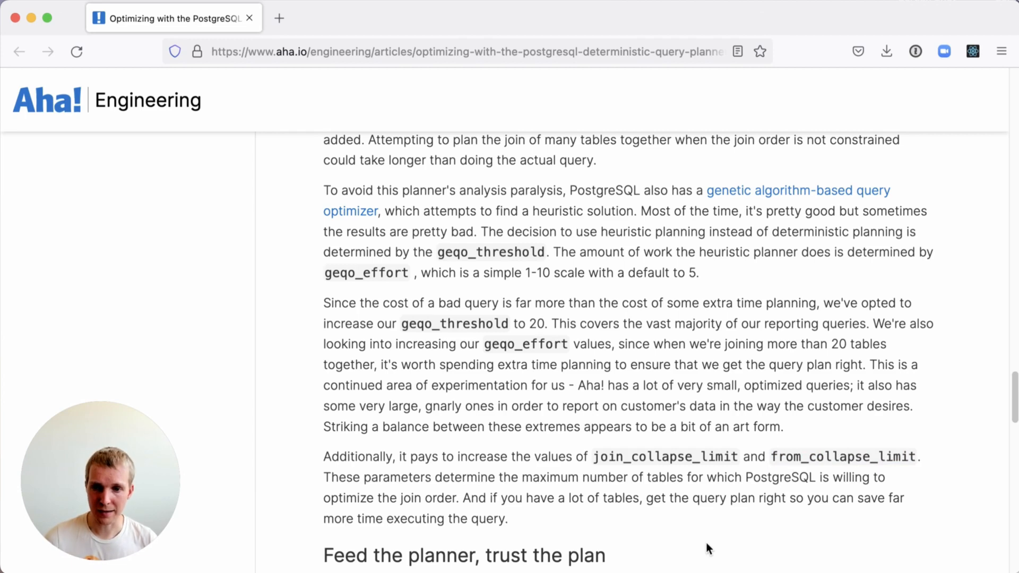
# Scroll to 'Feed the planner, trust the plan' and highlight the 'read the manual' advice.
pyautogui.scroll(-3)
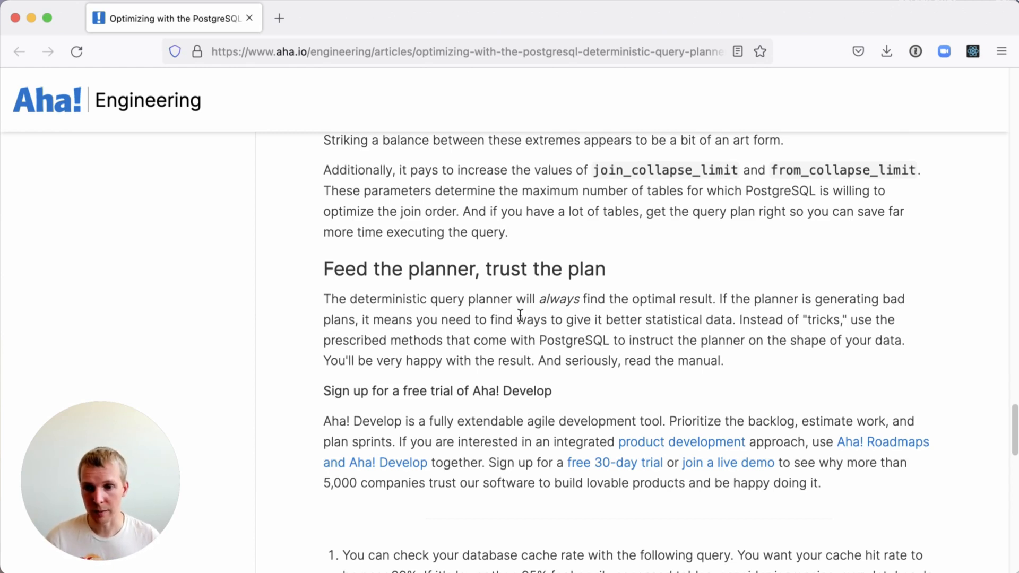
pyautogui.doubleClick(672, 361)
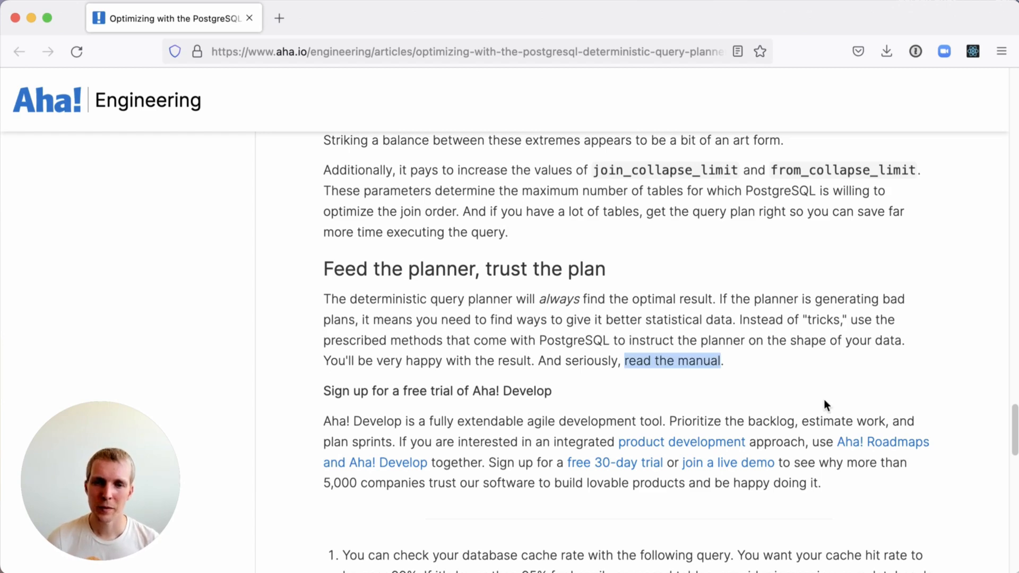